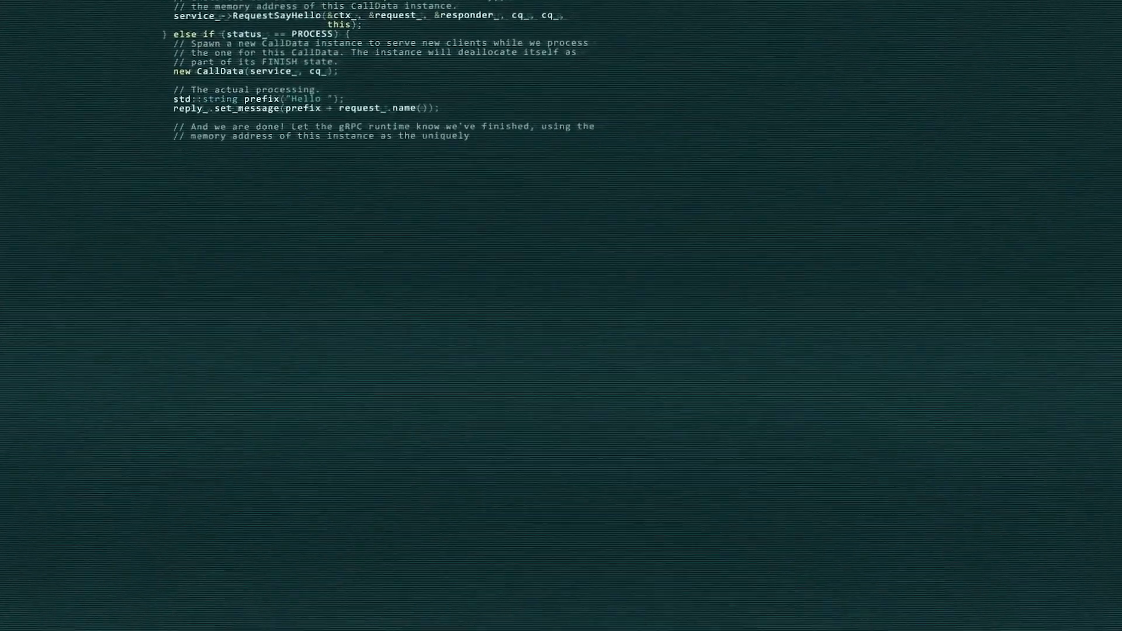
Scroll down on the desktop while bringing up the Run dialog
scroll("down", 3)
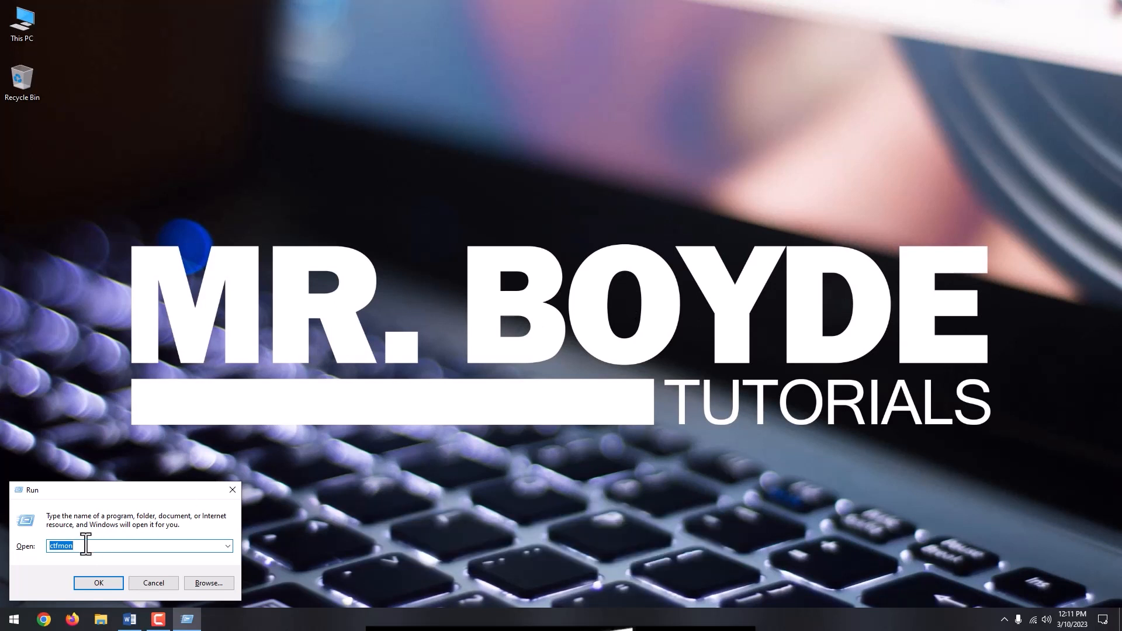
Launch Registry Editor with the regedit command from the Run box
left_click(99, 583)
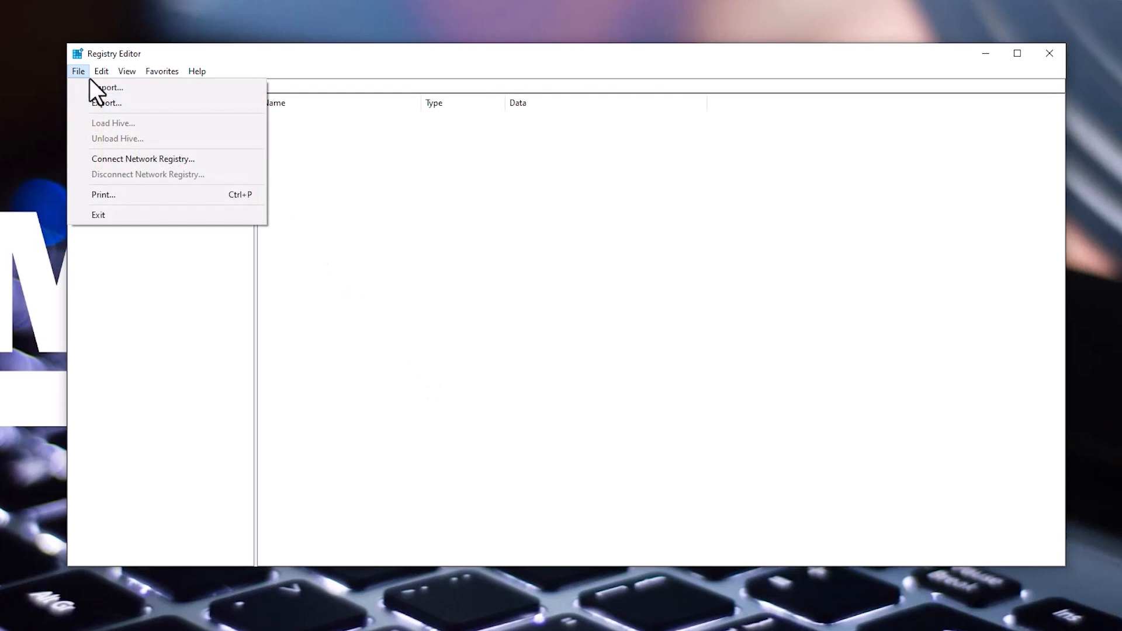
Export the full registry as 'reg backup' into Test Folder
left_click(106, 102)
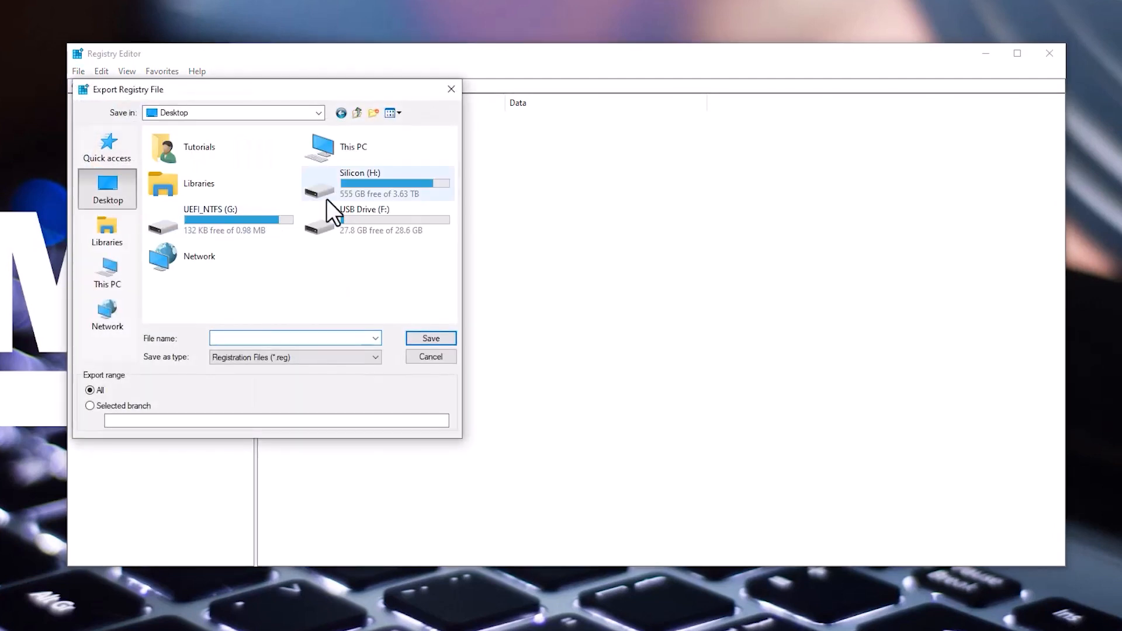
left_click(106, 272)
type("r")
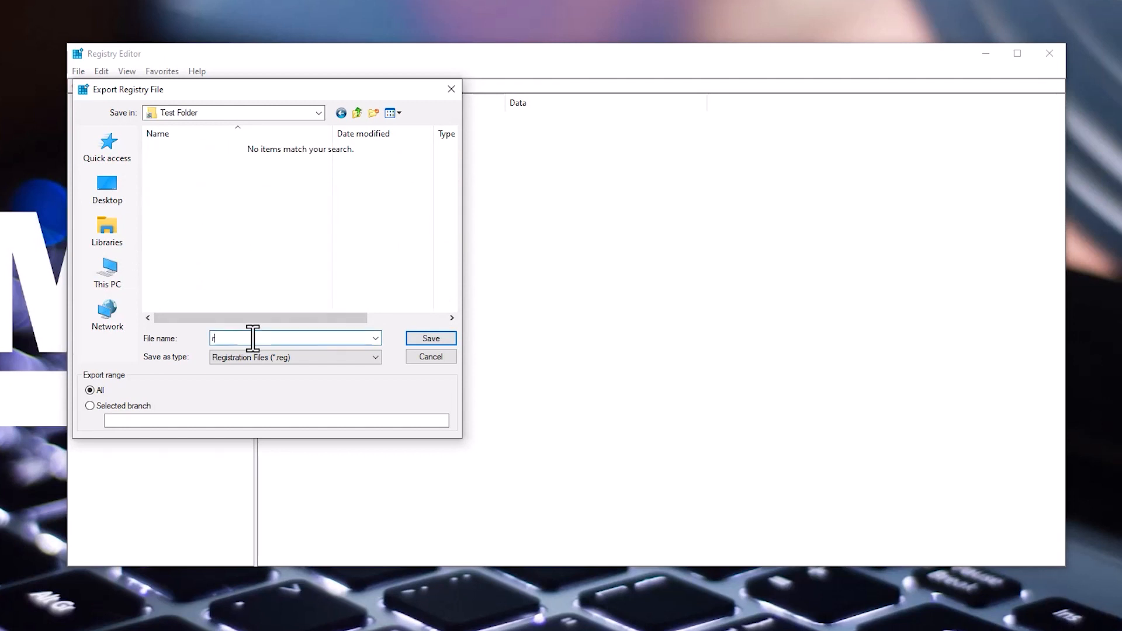
type("eg backup")
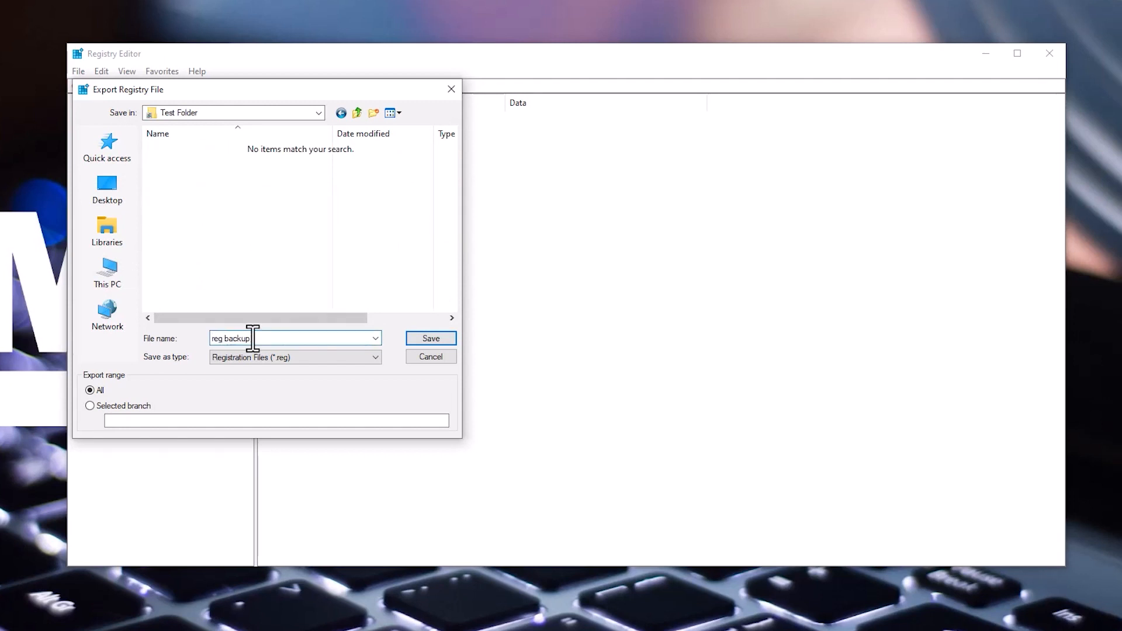
left_click(430, 338)
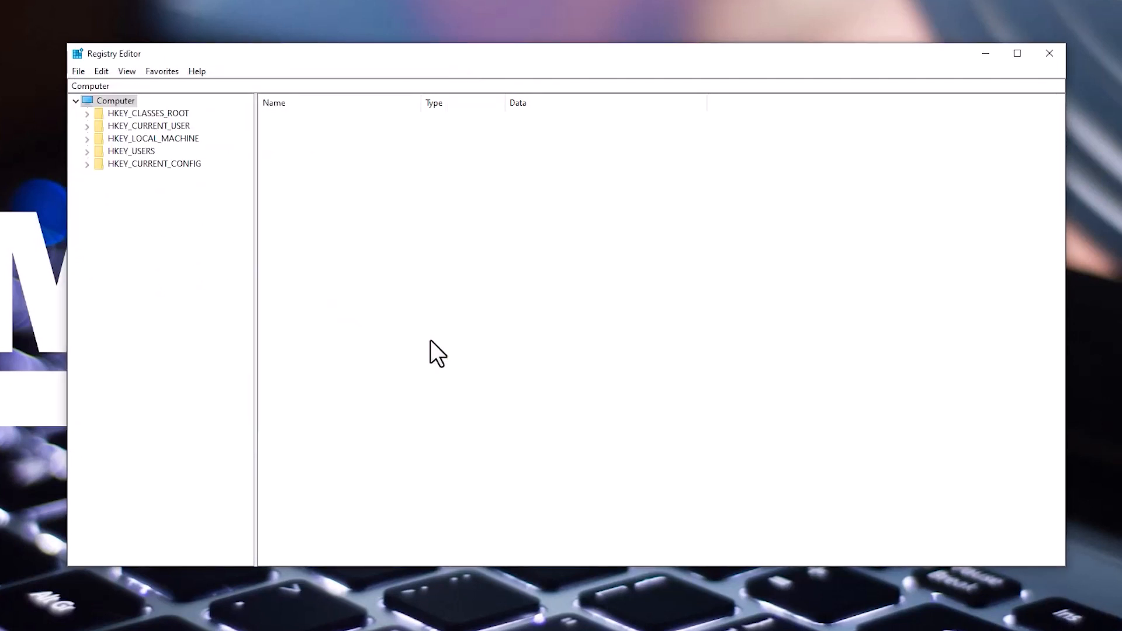
Import the 'reg backup' file from Test Folder back into the registry
left_click(78, 71)
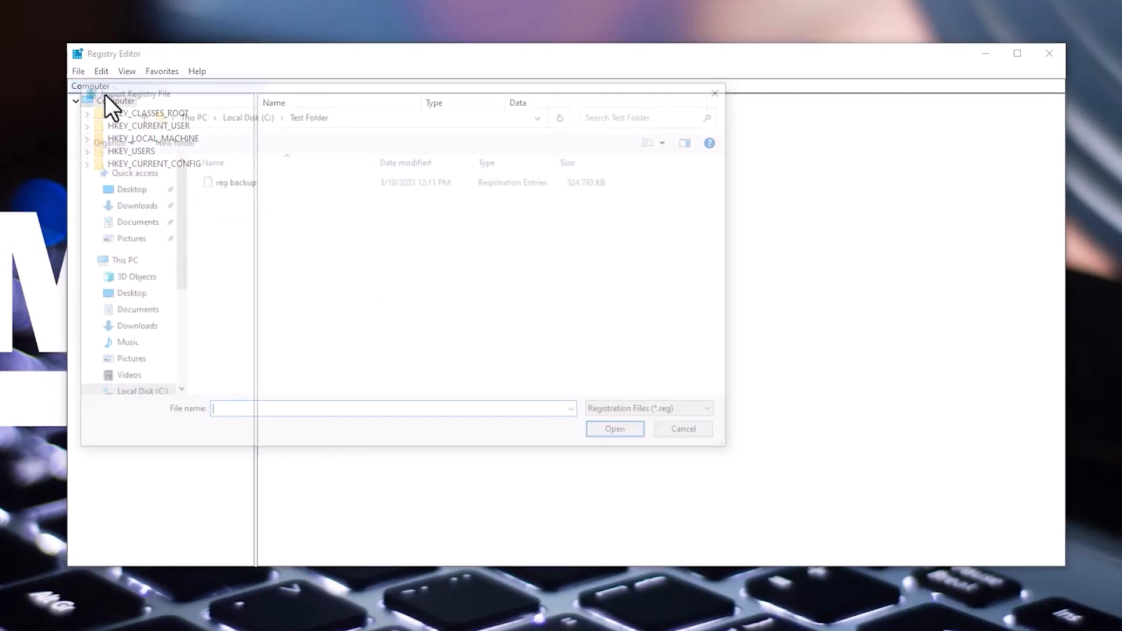
left_click(231, 181)
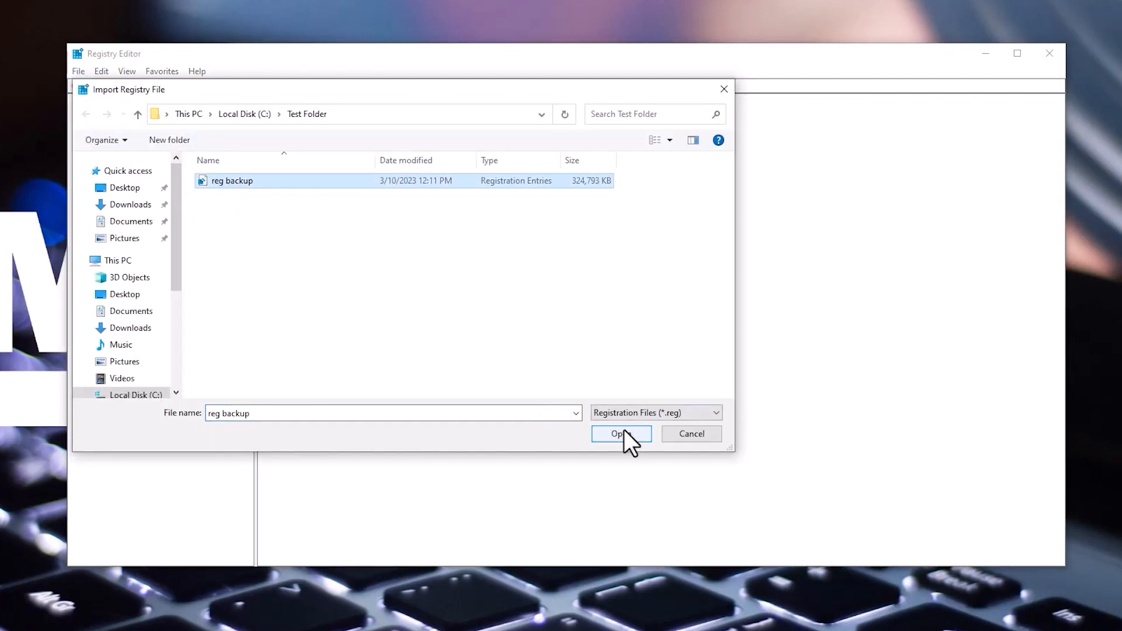
left_click(621, 434)
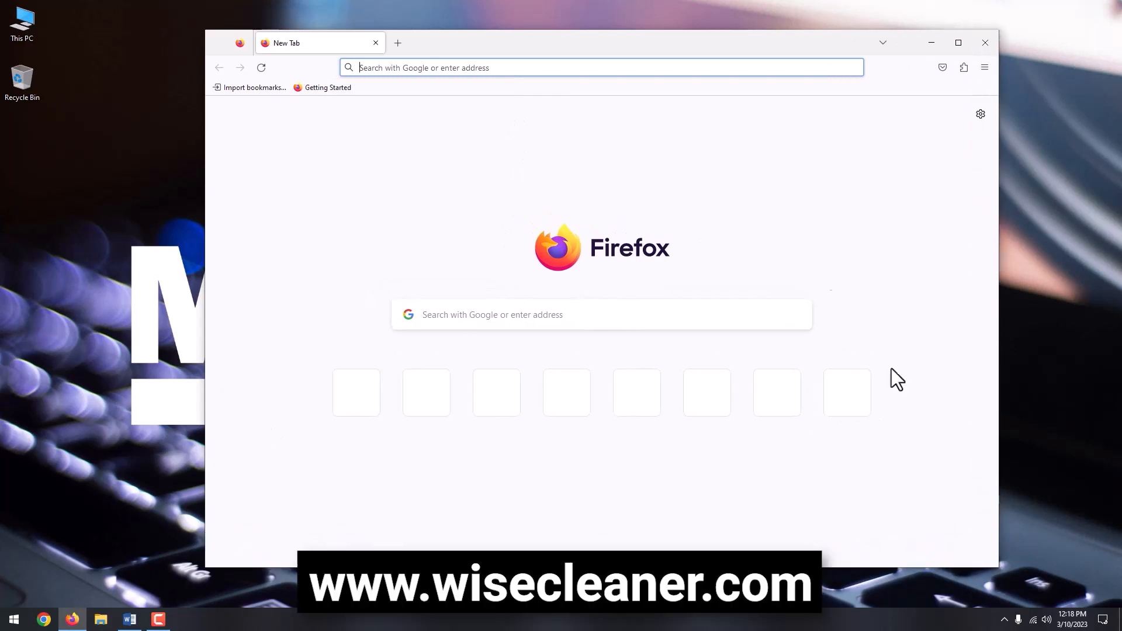
Download the free Wise Registry Cleaner from wisecleaner.com and show it in Downloads
type("www.google.com")
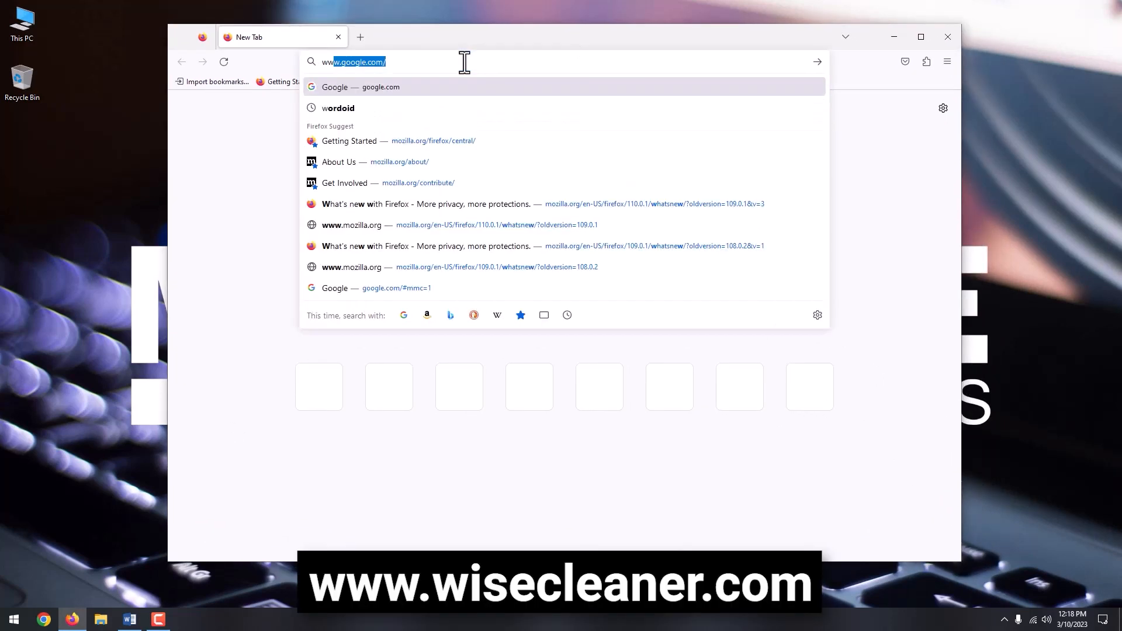
type("www.wisecleaner")
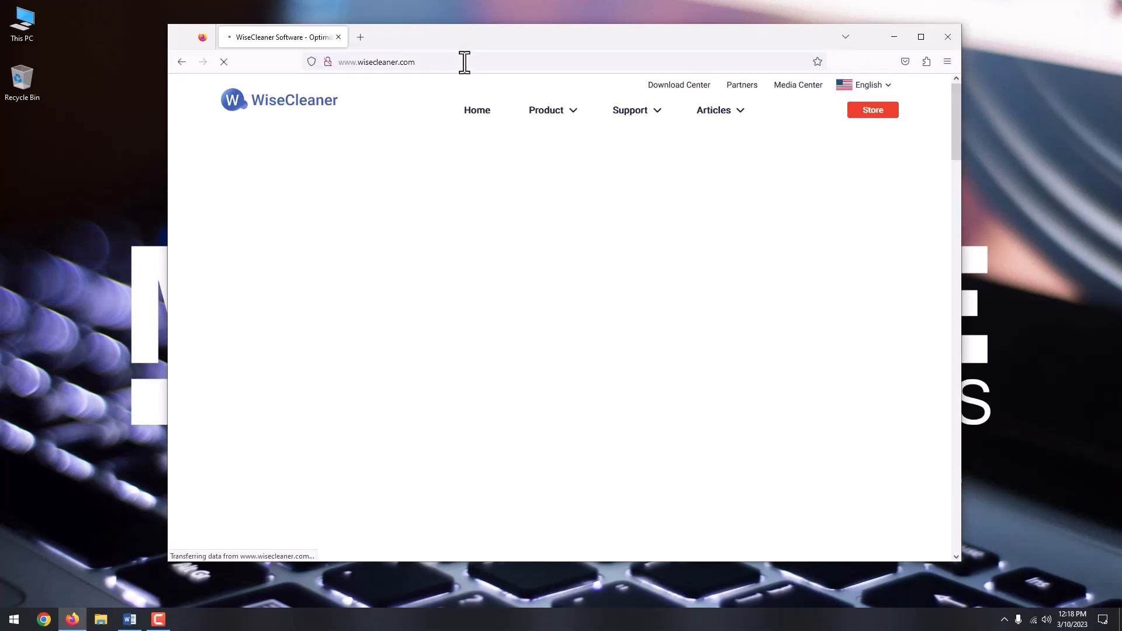
left_click(546, 110)
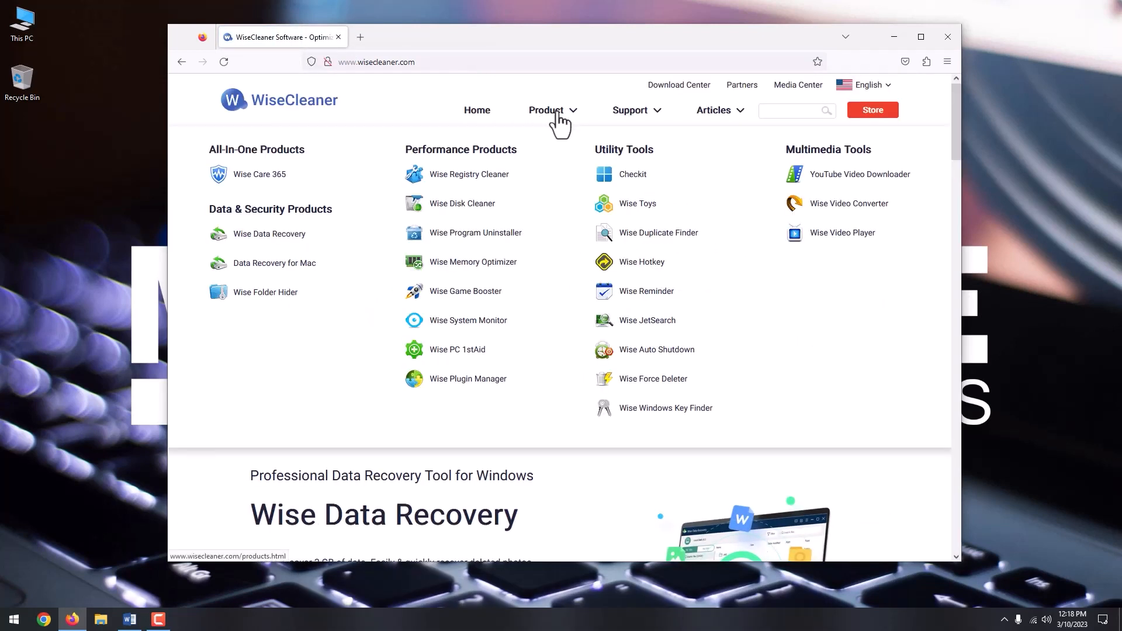
mouse_move(469, 174)
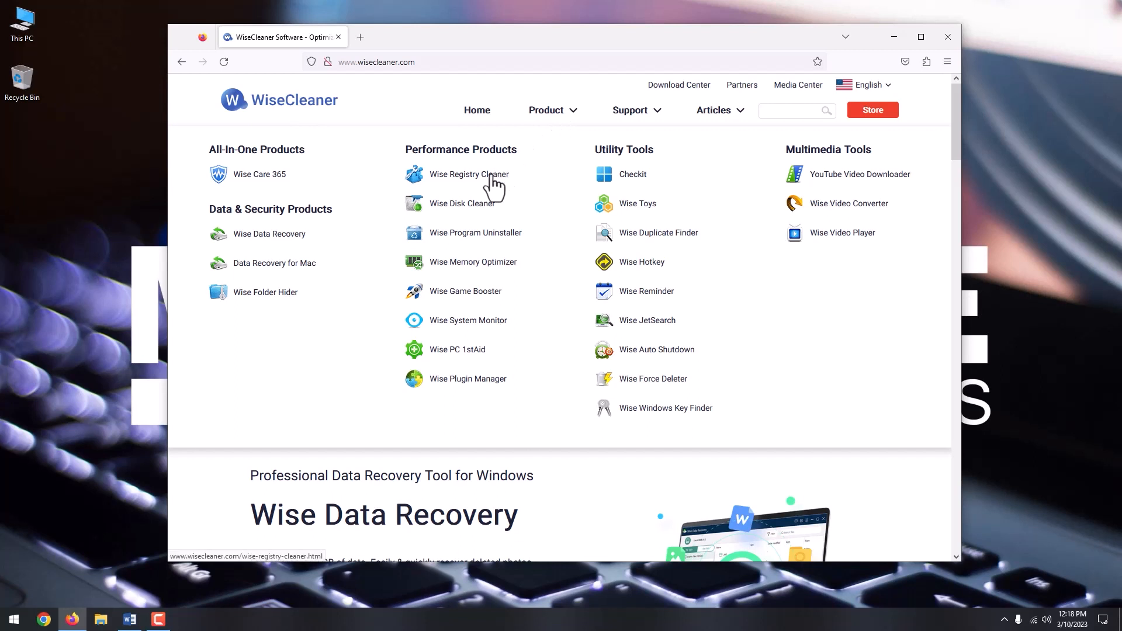
left_click(472, 174)
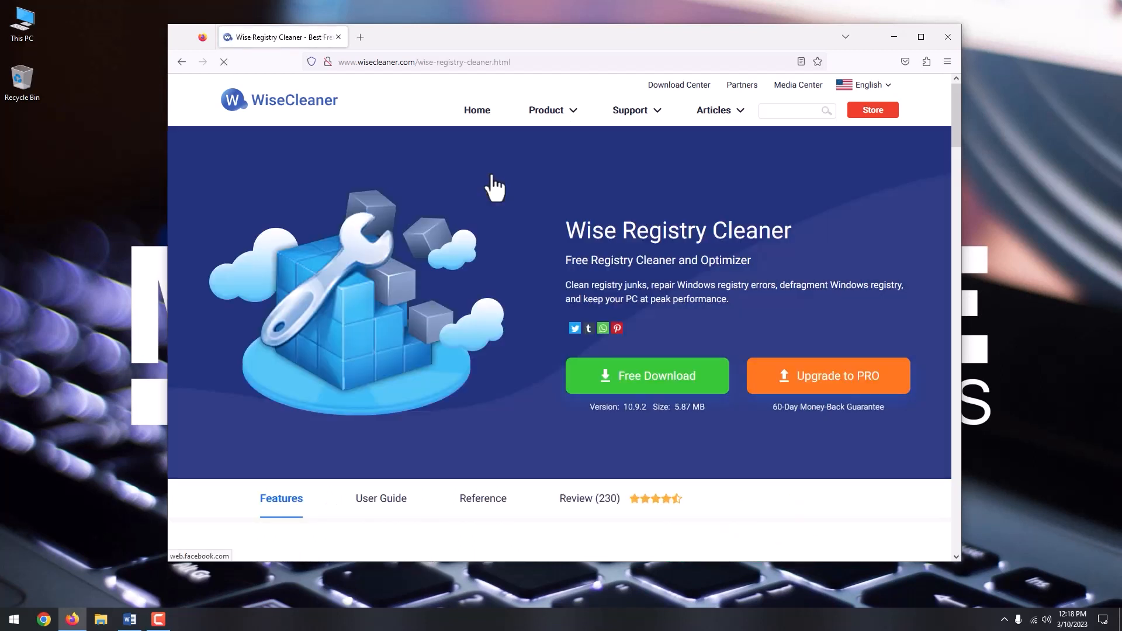
left_click(645, 376)
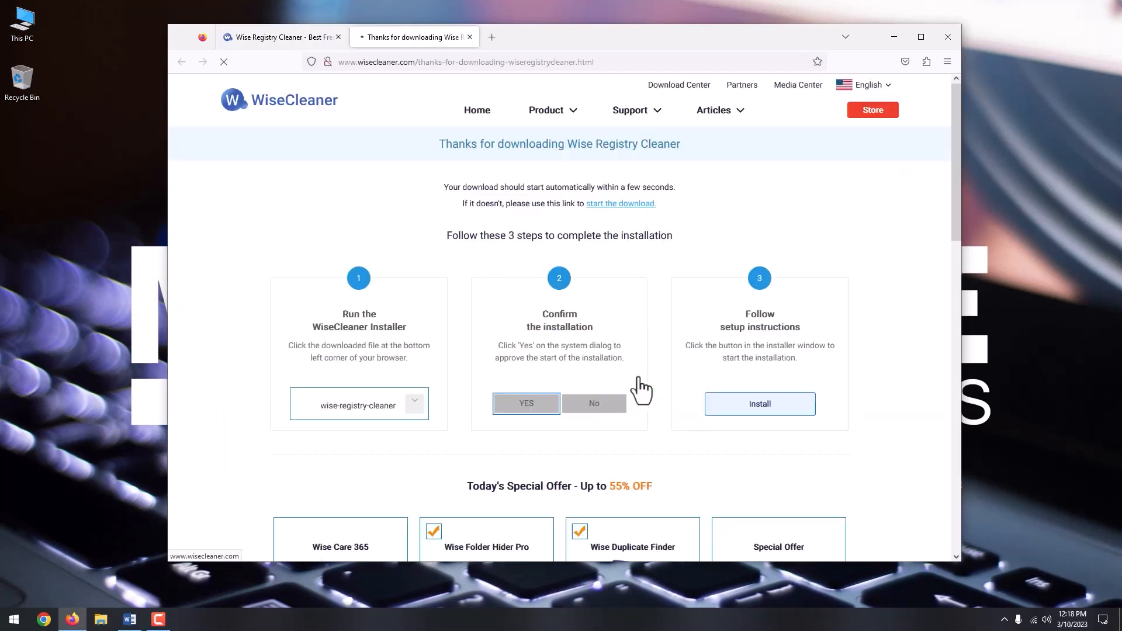
left_click(905, 62)
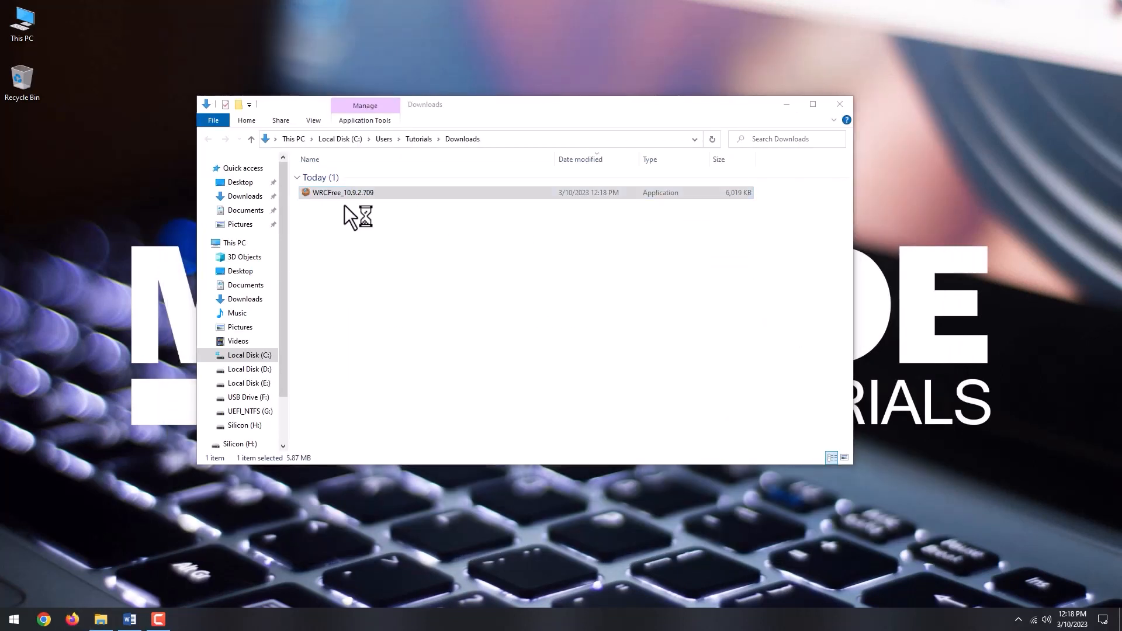
Install WRCFree_10.9.2.709 and finish with Launch Wise Registry Cleaner checked
double_click(342, 193)
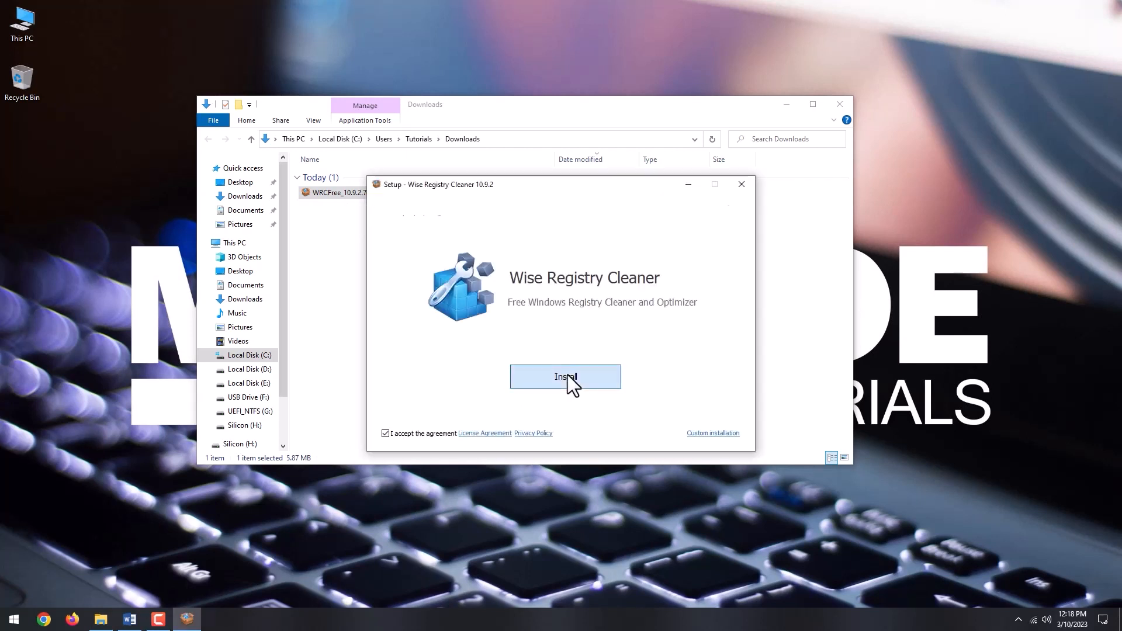
left_click(565, 377)
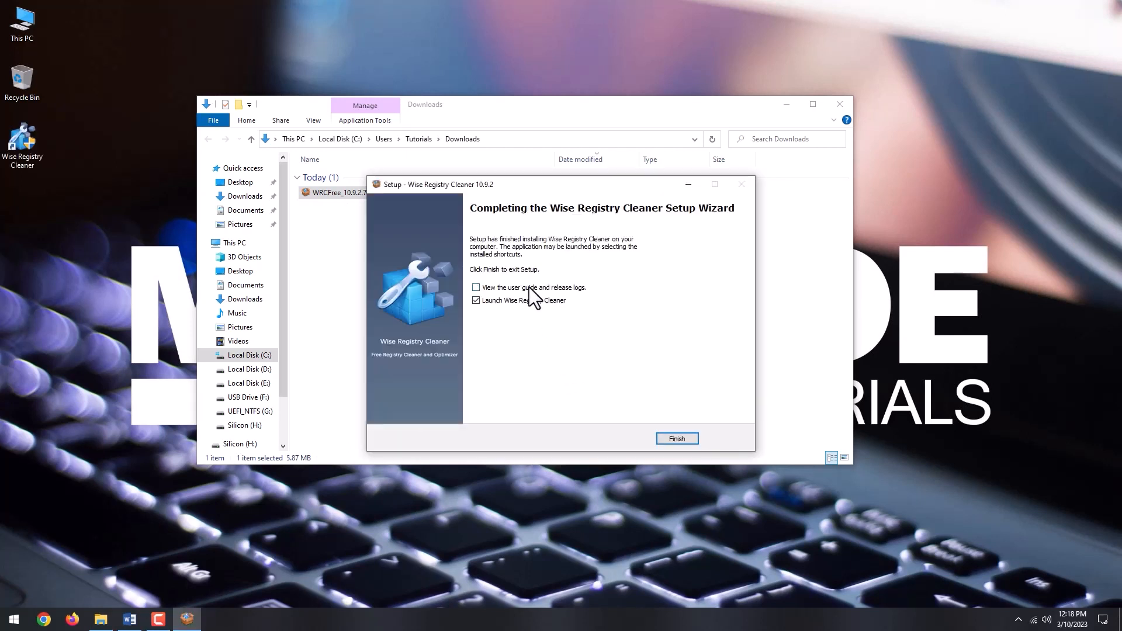
mouse_move(676, 437)
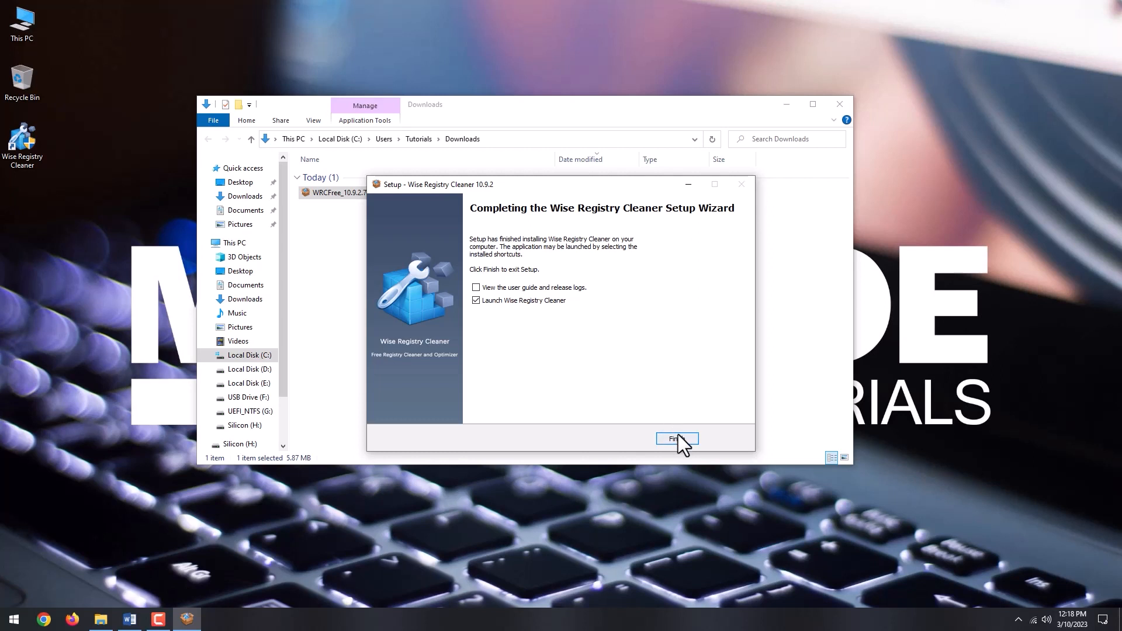
left_click(676, 438)
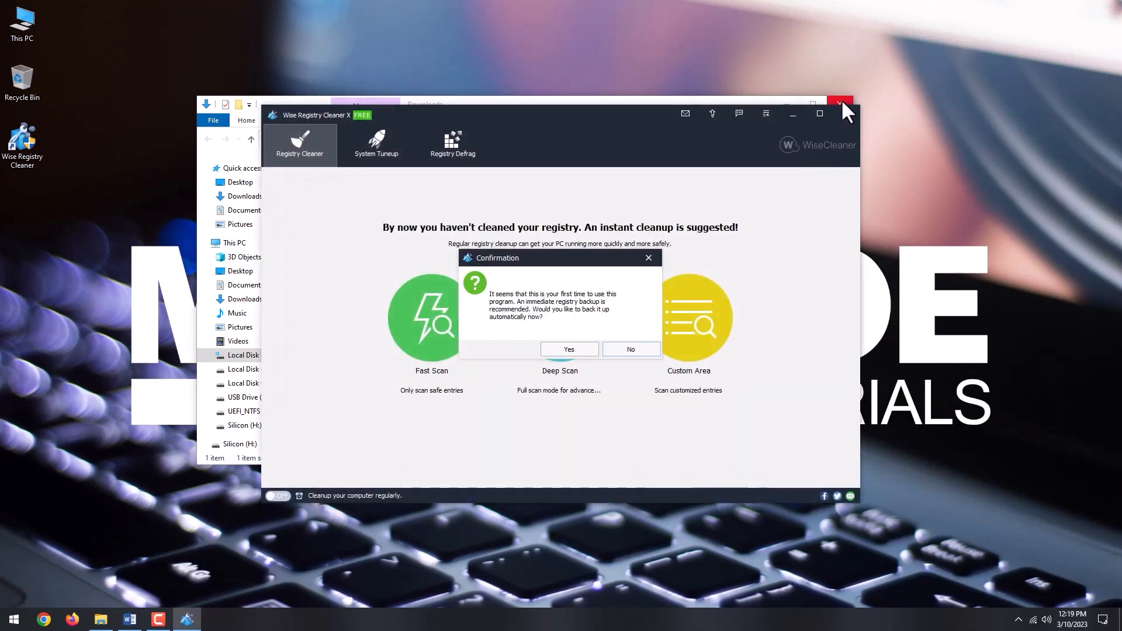
Accept the registry backup prompt, then scan and clean all 959 registry problems
left_click(840, 105)
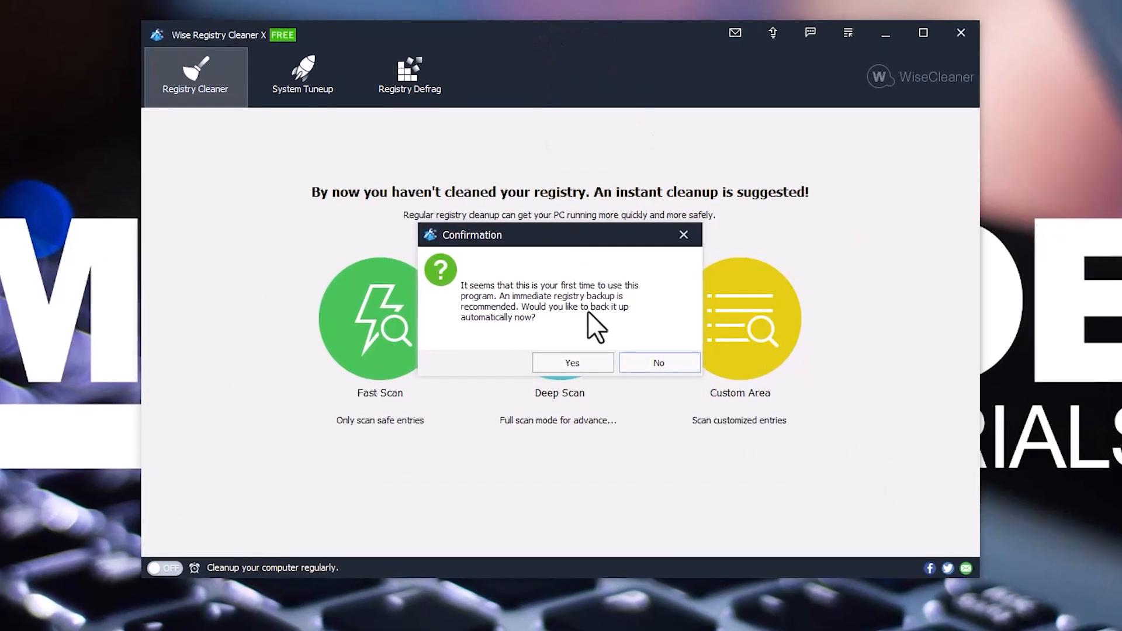
left_click(571, 363)
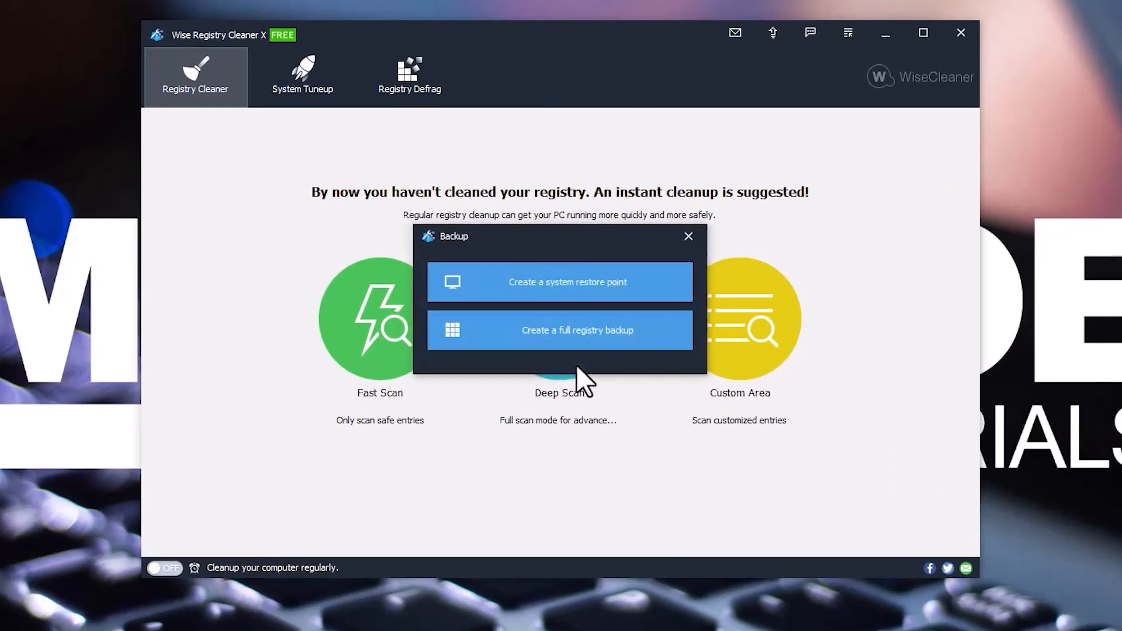
left_click(559, 330)
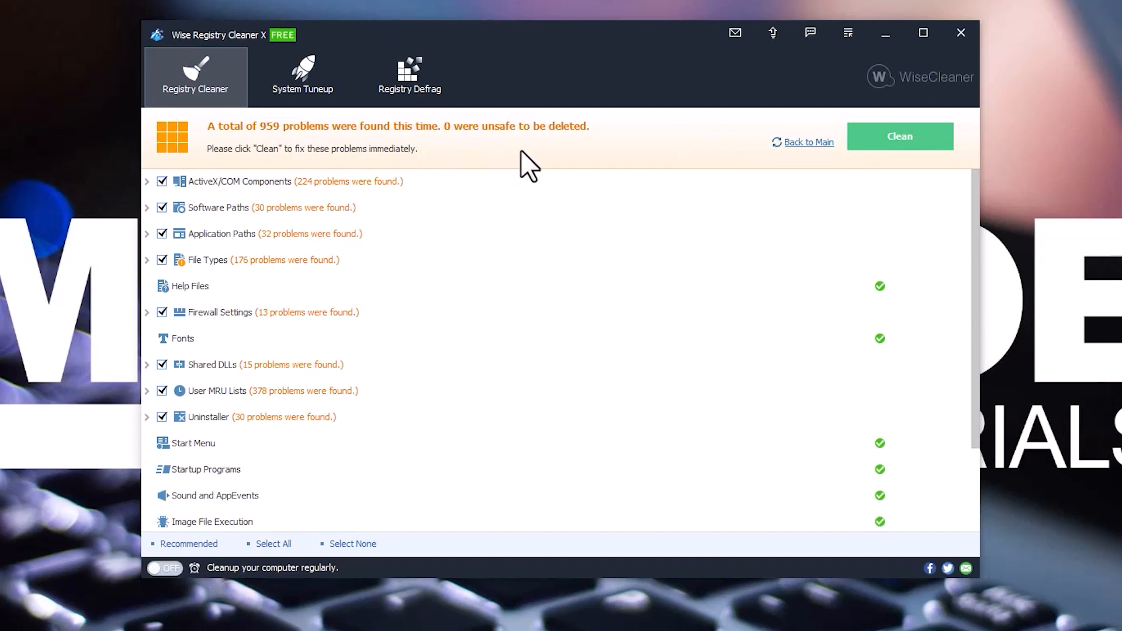
left_click(900, 136)
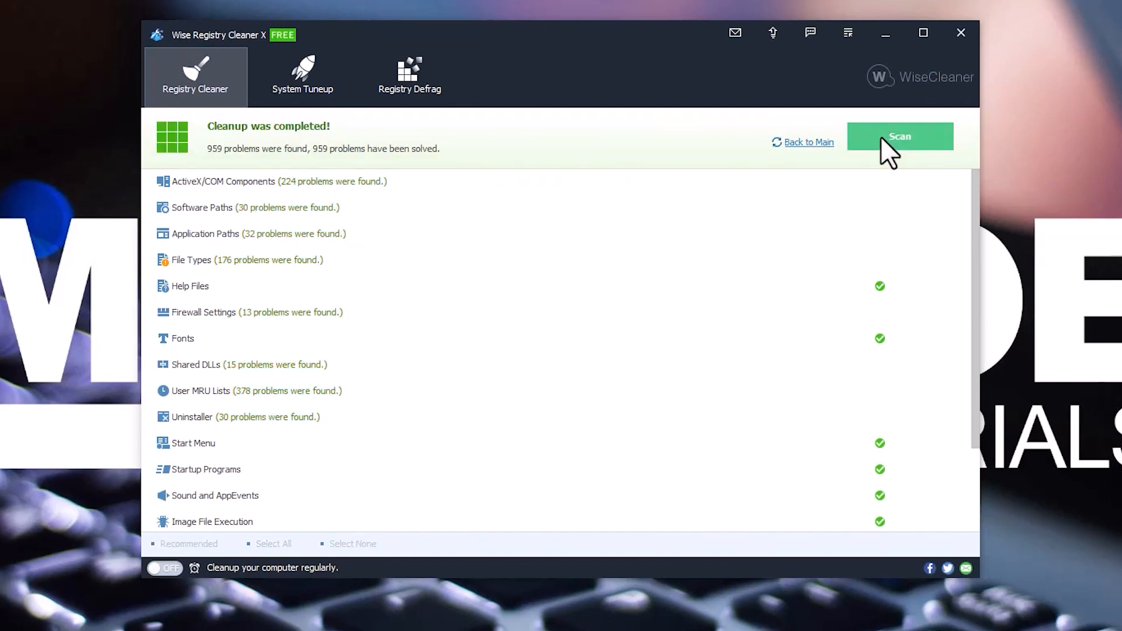
mouse_move(299, 140)
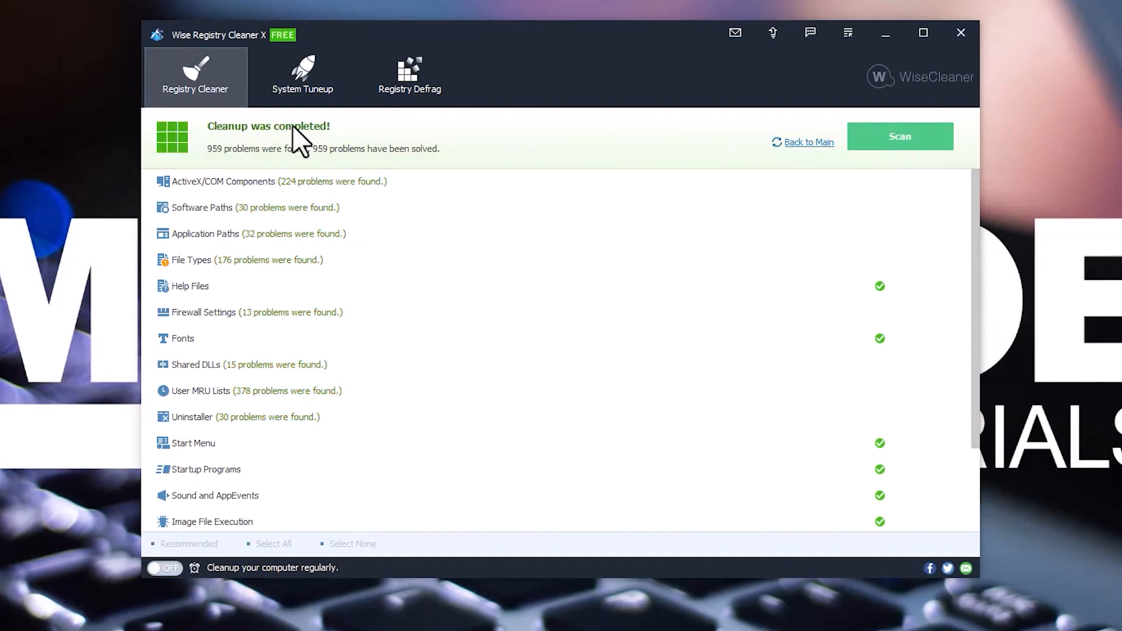
left_click(410, 75)
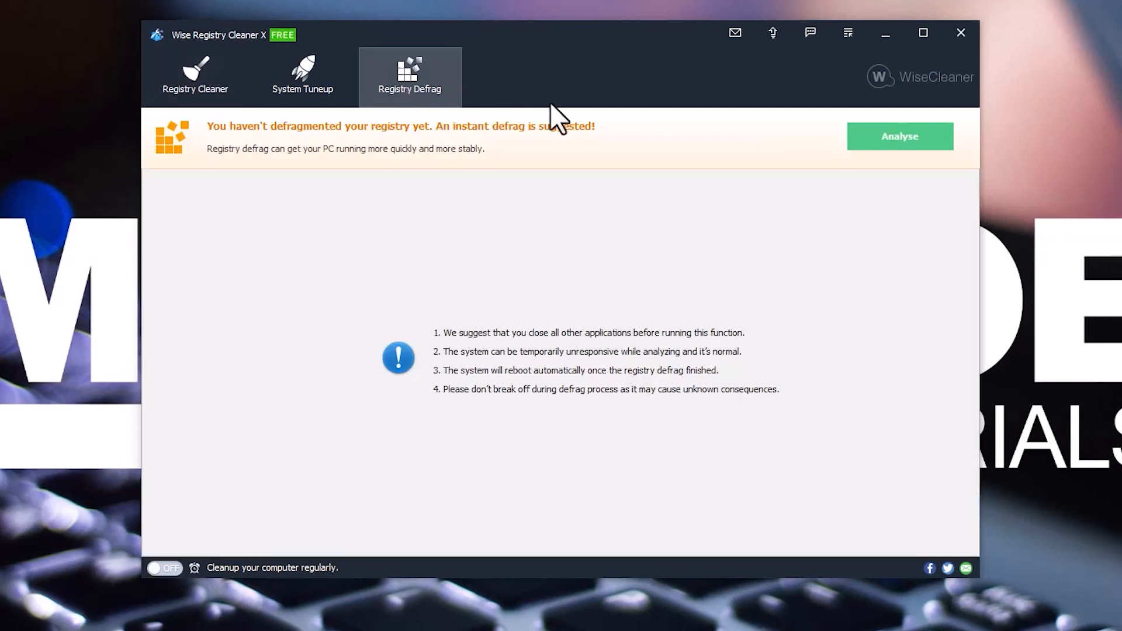
Analyse fragmentation (0.96% reduction) and confirm defragmenting with automatic reboot
left_click(899, 136)
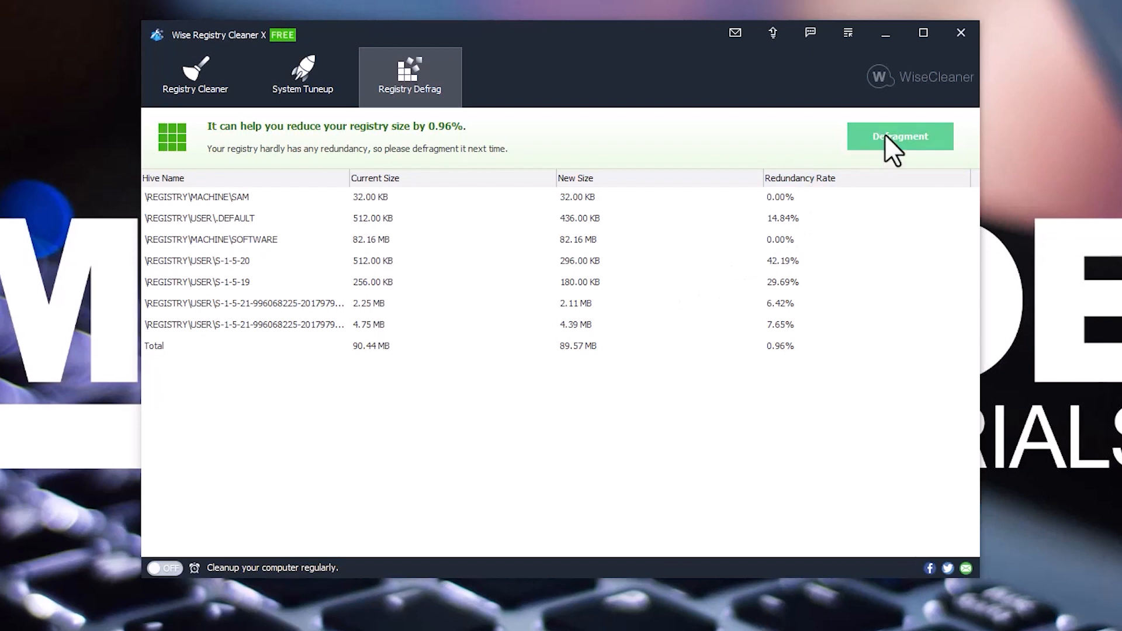
left_click(900, 136)
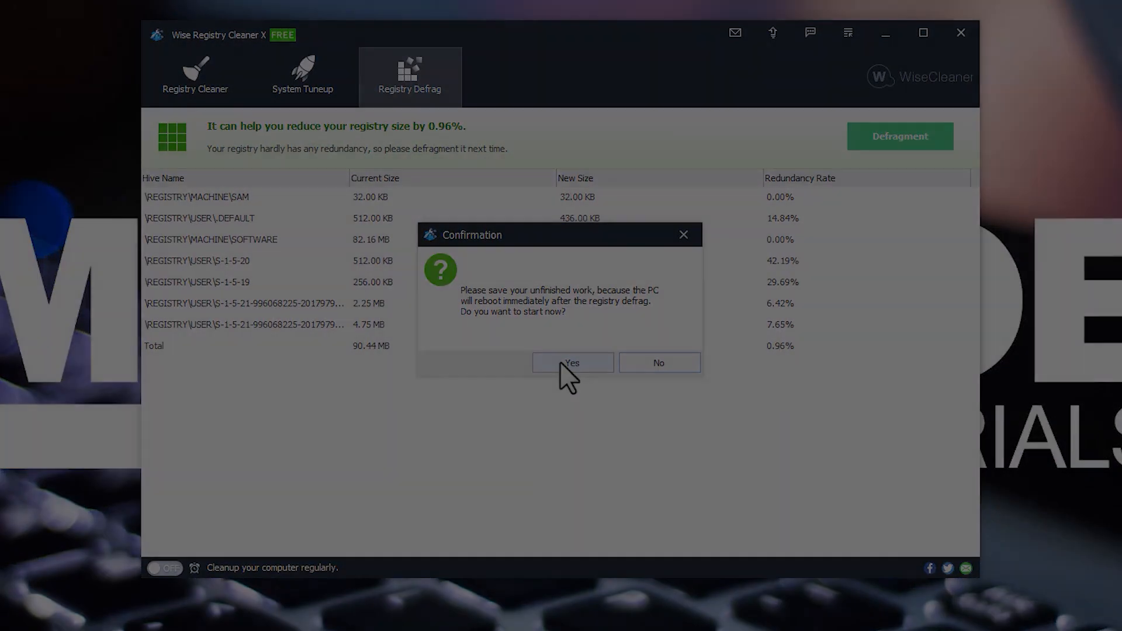
left_click(572, 363)
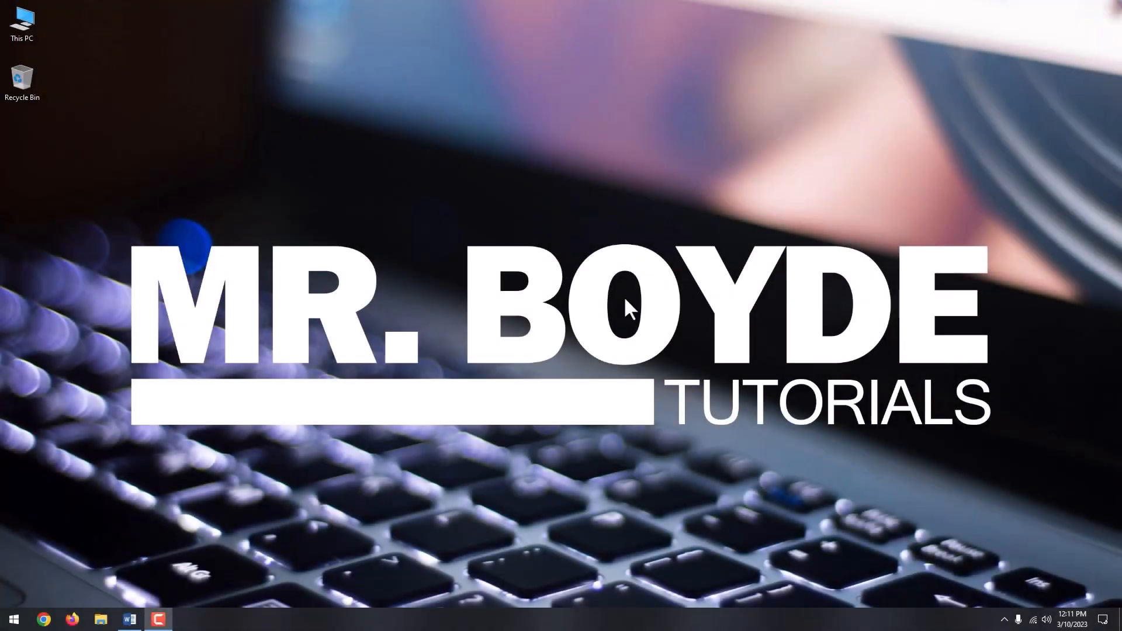